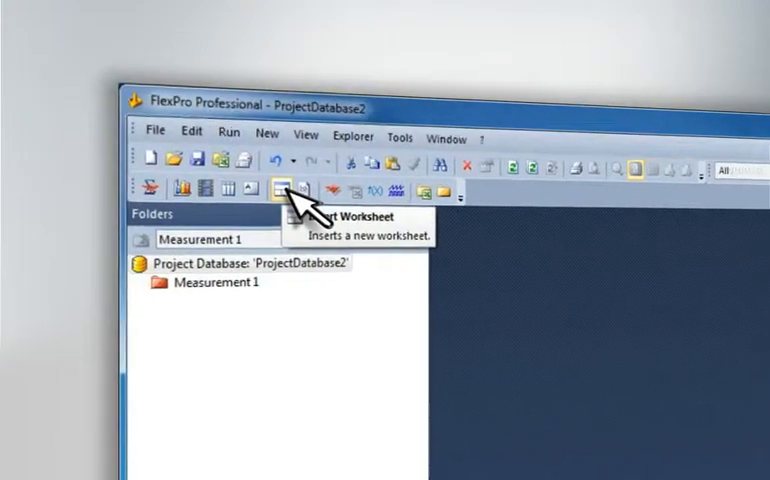
- Create a new two-pane worksheet plotting the Measurement 1 signal curves
click(288, 188)
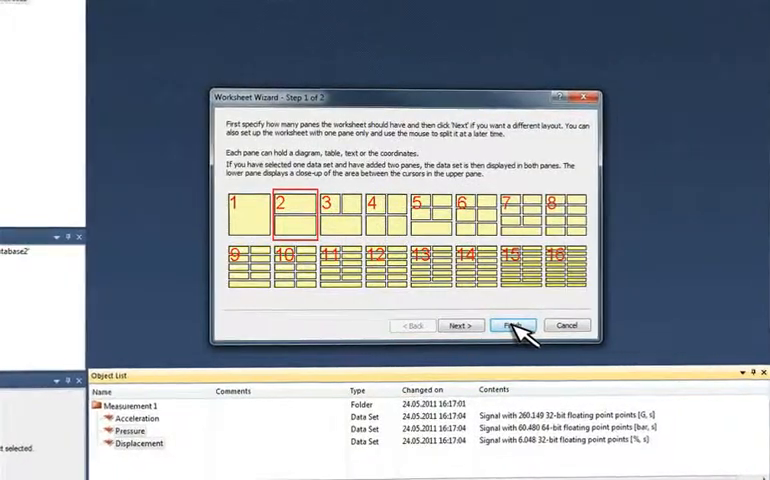
click(512, 324)
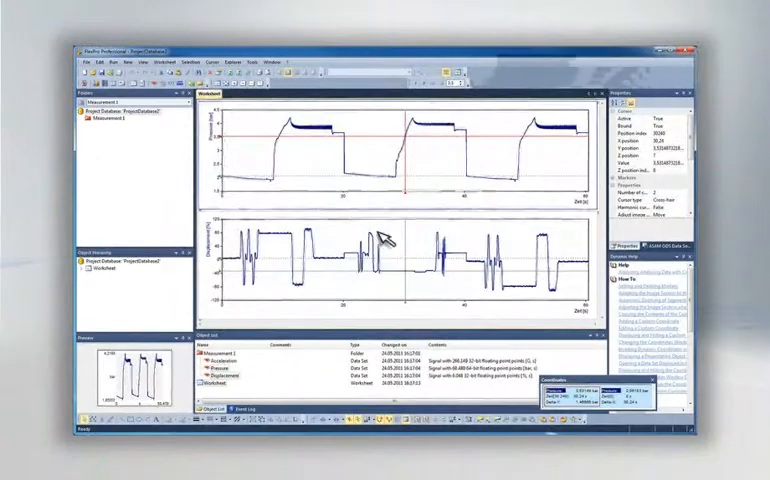
mouse_move(248, 108)
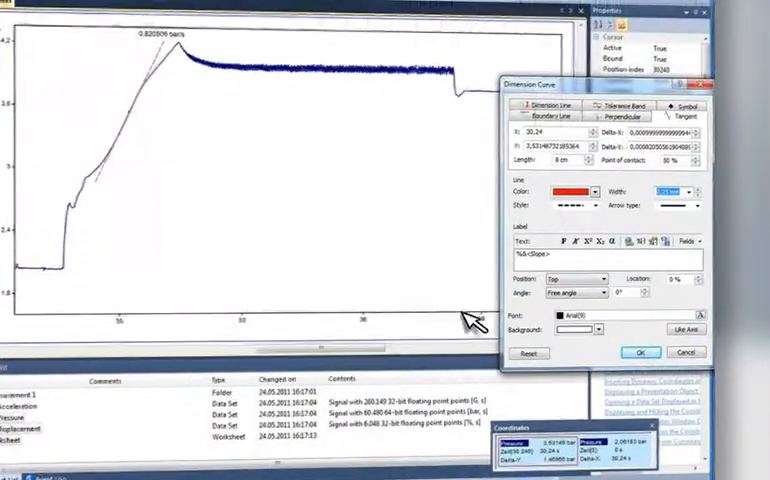
- Confirm the tangent dimension showing the curve slope of 0.833094 bar/s
click(640, 352)
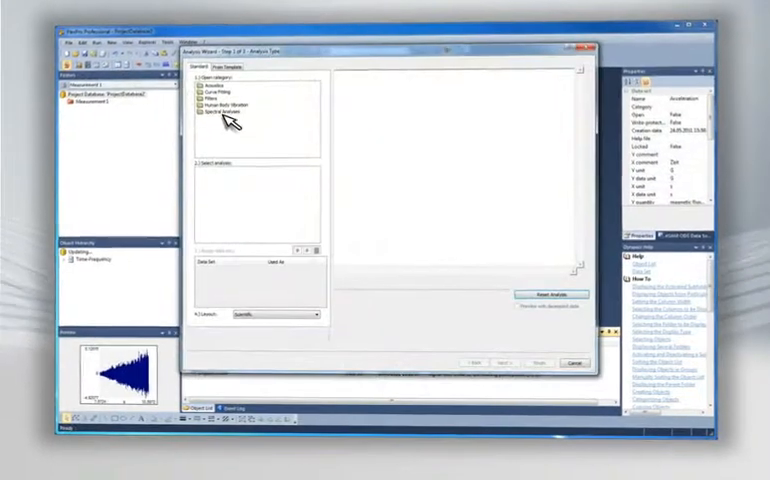
- Create a Time-Frequency STFT spectrum report with the spectrogram above the time signal
click(202, 112)
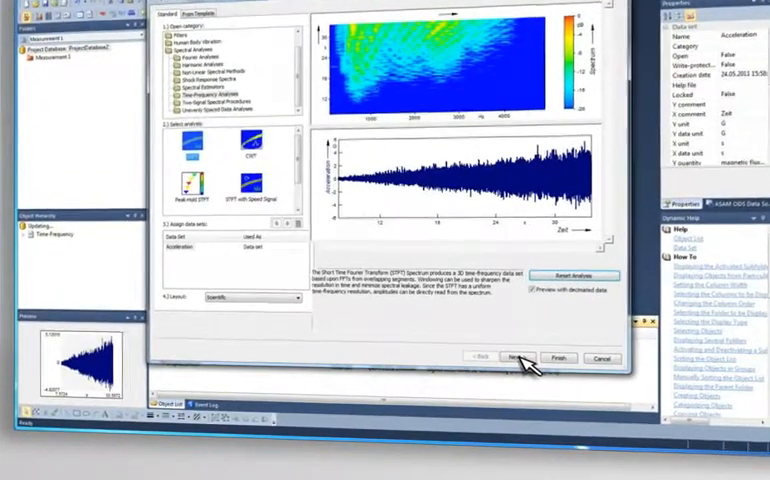
click(516, 356)
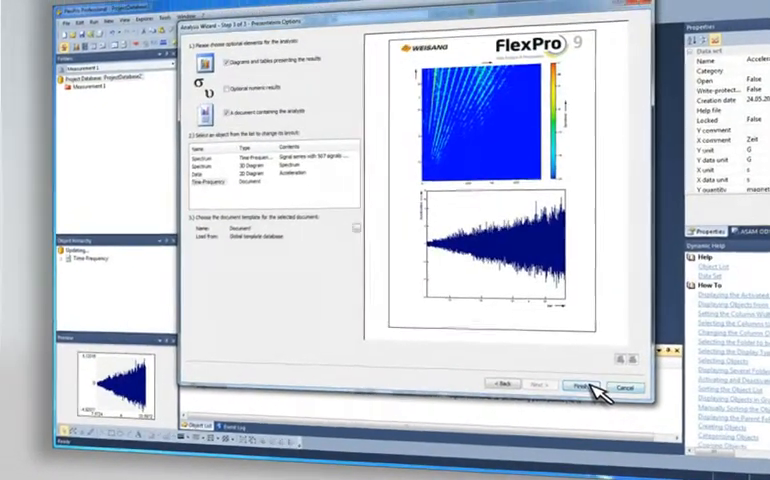
click(584, 388)
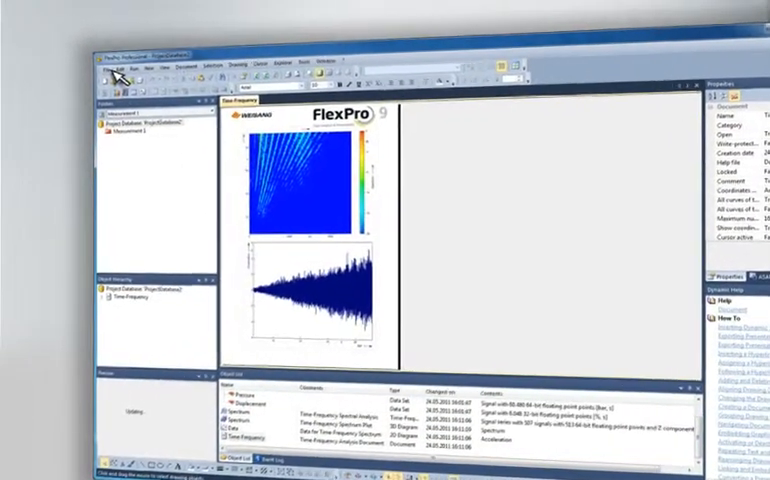
- Import a measurement data file via File > Import Data
click(112, 68)
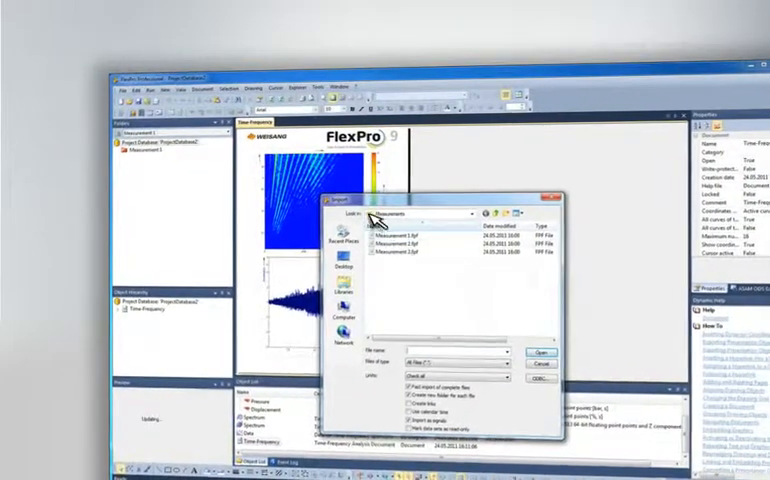
click(532, 356)
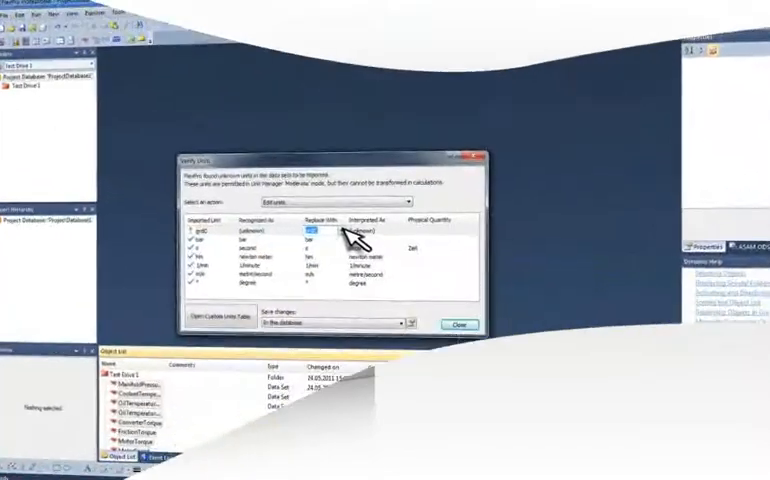
- Assign the physical unit for an imported data set in the Units dialog
click(328, 228)
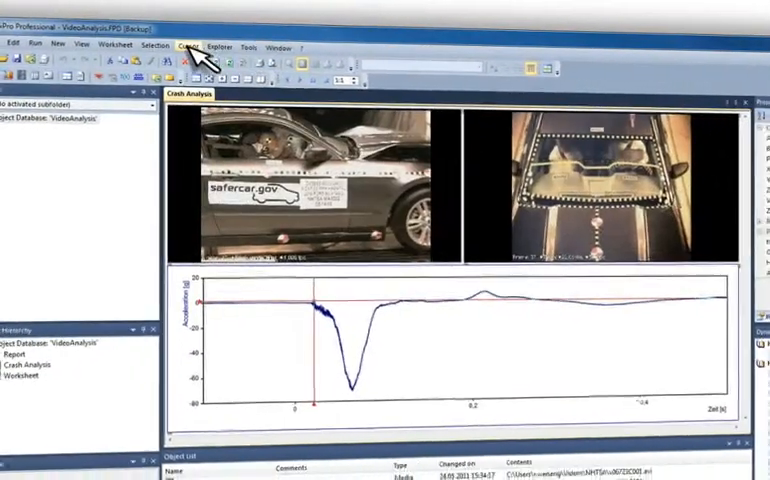
- Bring up the cursor and marker commands for the crash video worksheet
click(174, 44)
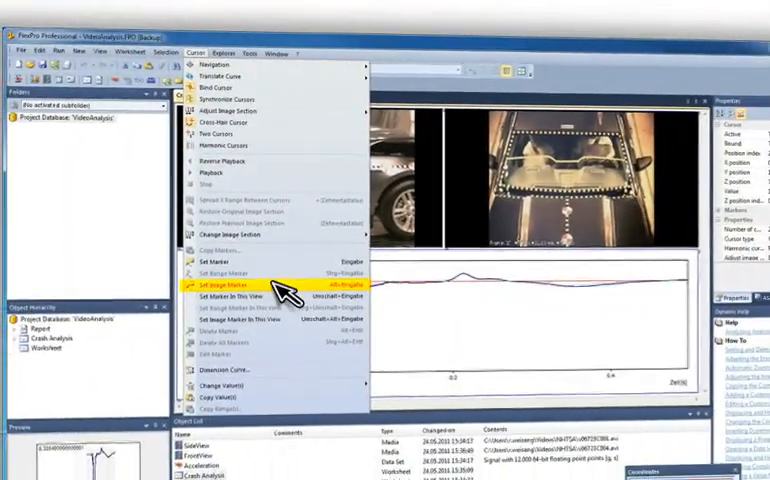